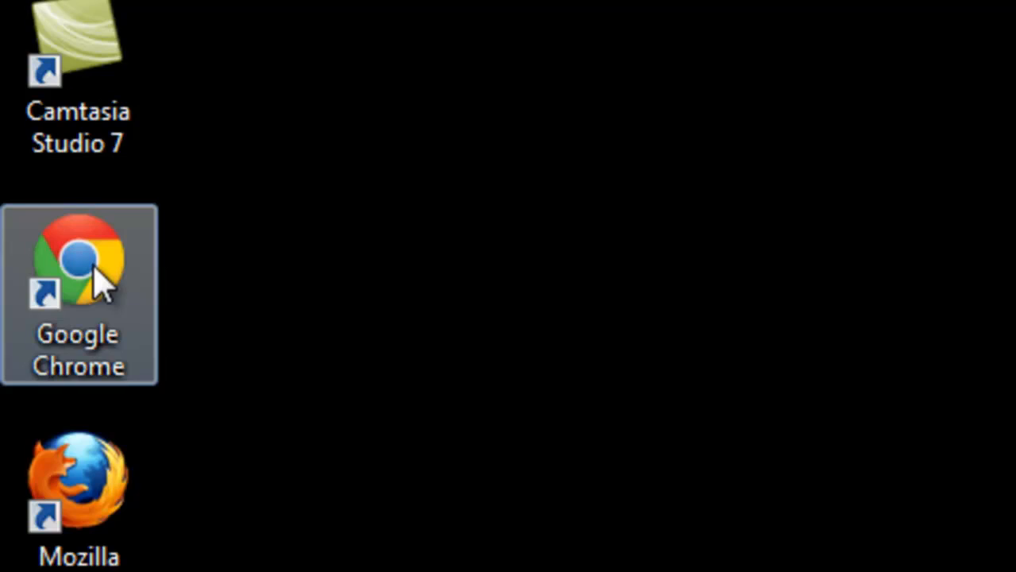
Step: Launch Google Chrome from the desktop shortcut, showing the iGoogle start page
double_click(80, 258)
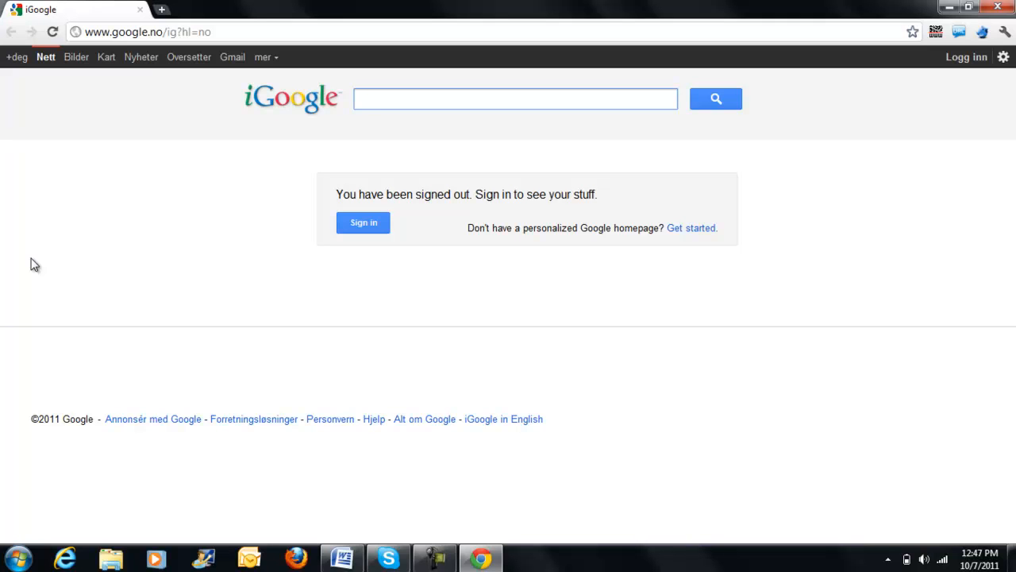
click(515, 98)
text(http)
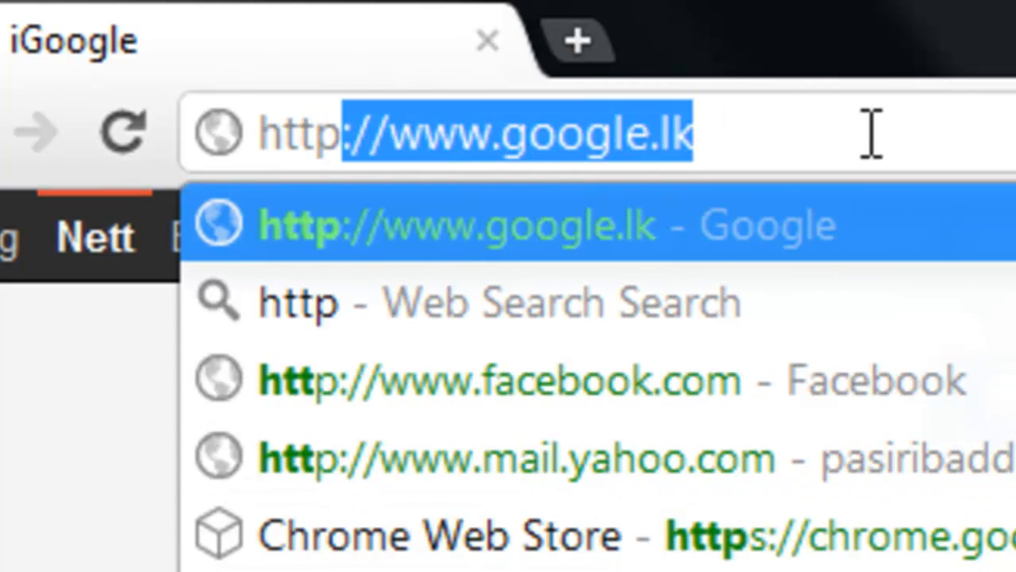
text(:)
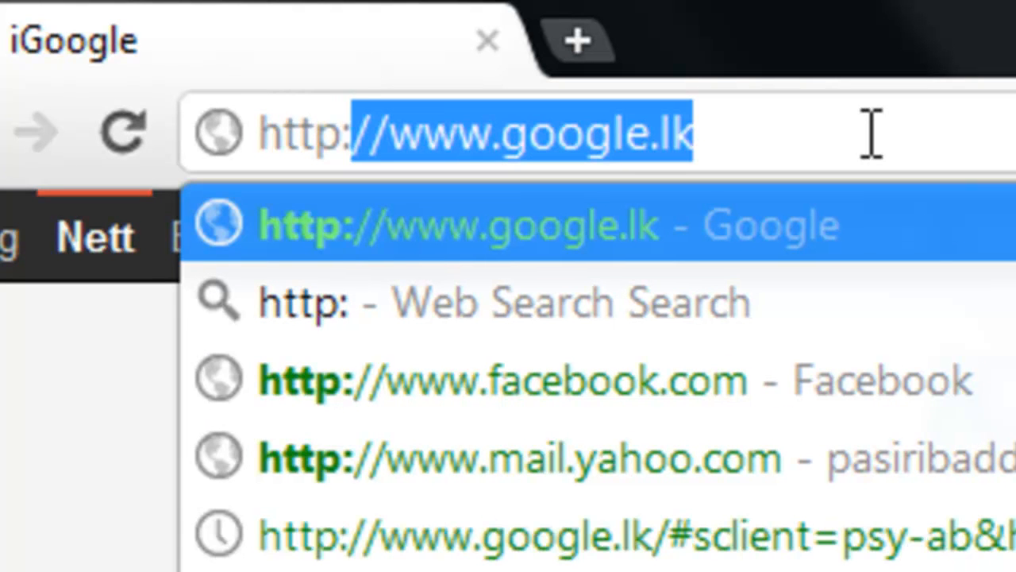
text(localhost:8080)
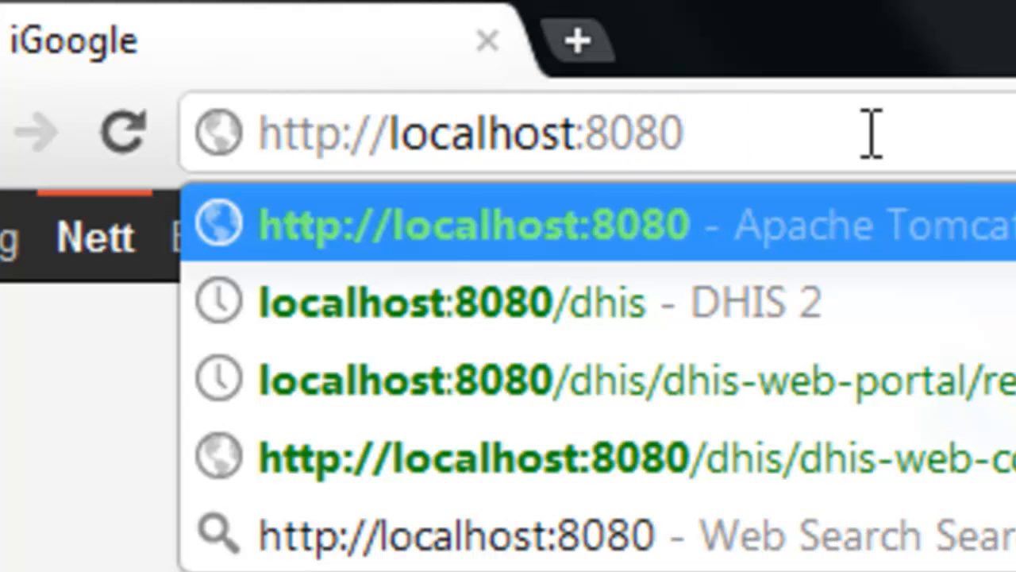
text(/dhis)
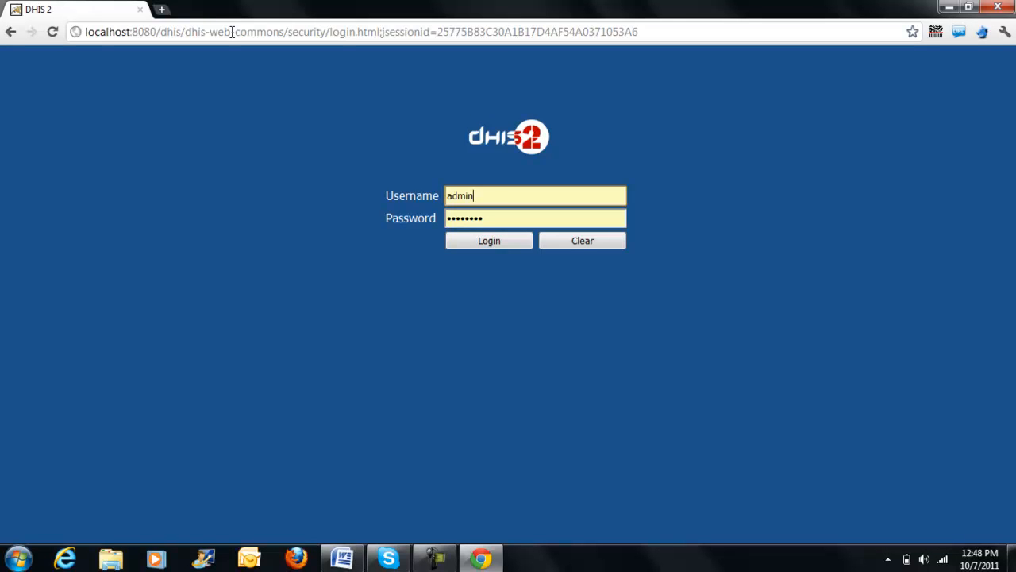
mouse_move(701, 193)
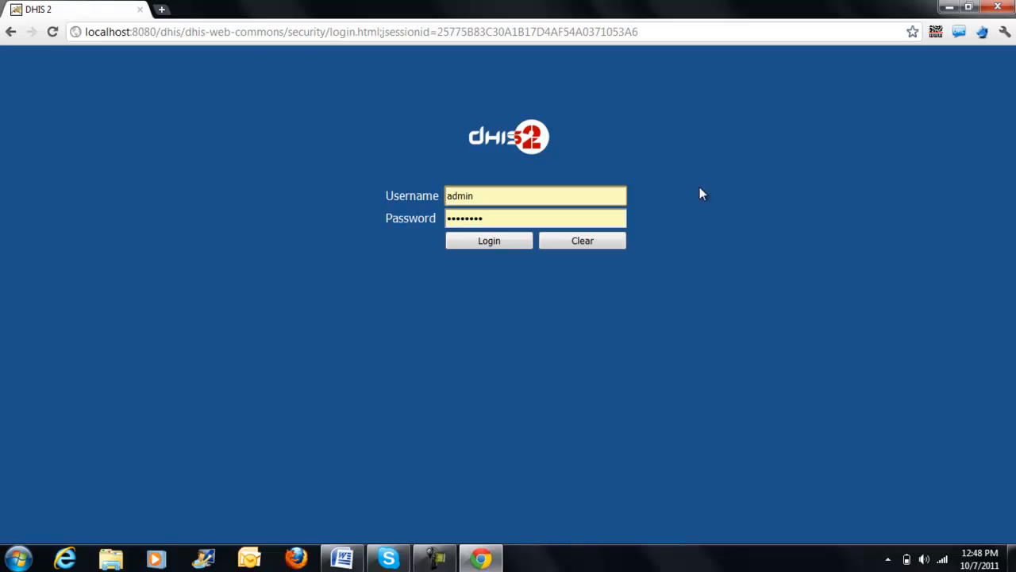
mouse_move(547, 152)
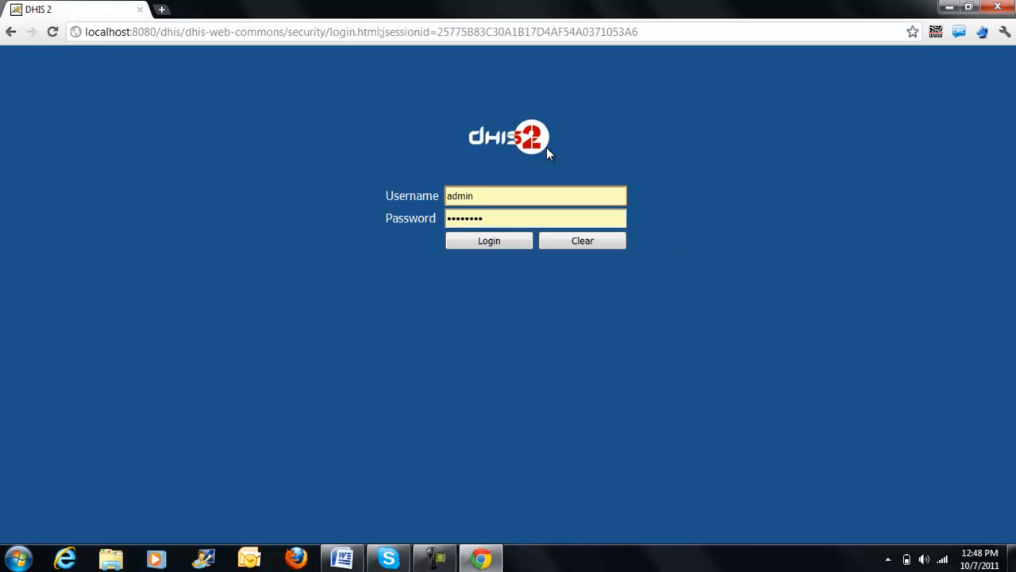
mouse_move(427, 200)
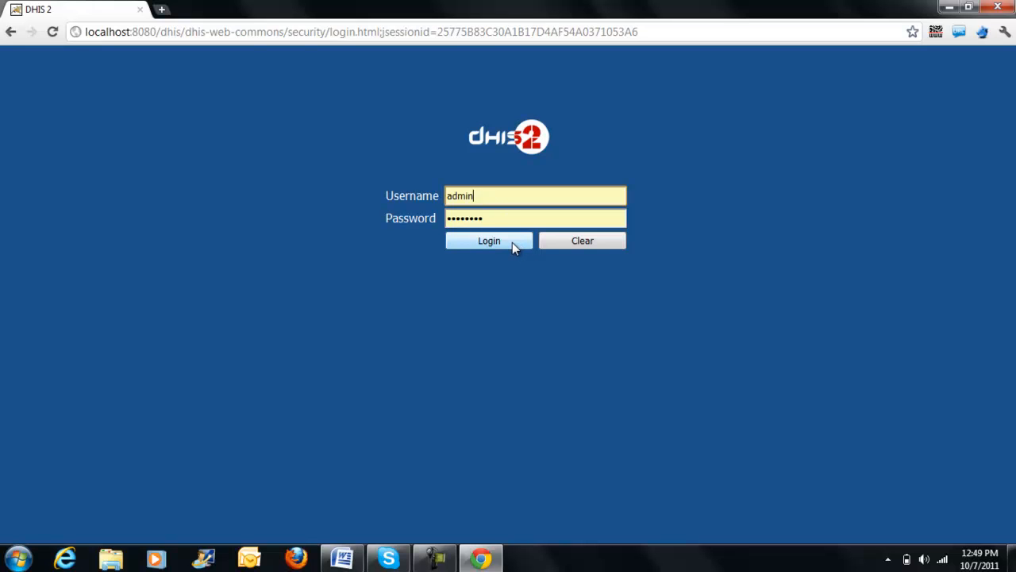
mouse_move(532, 284)
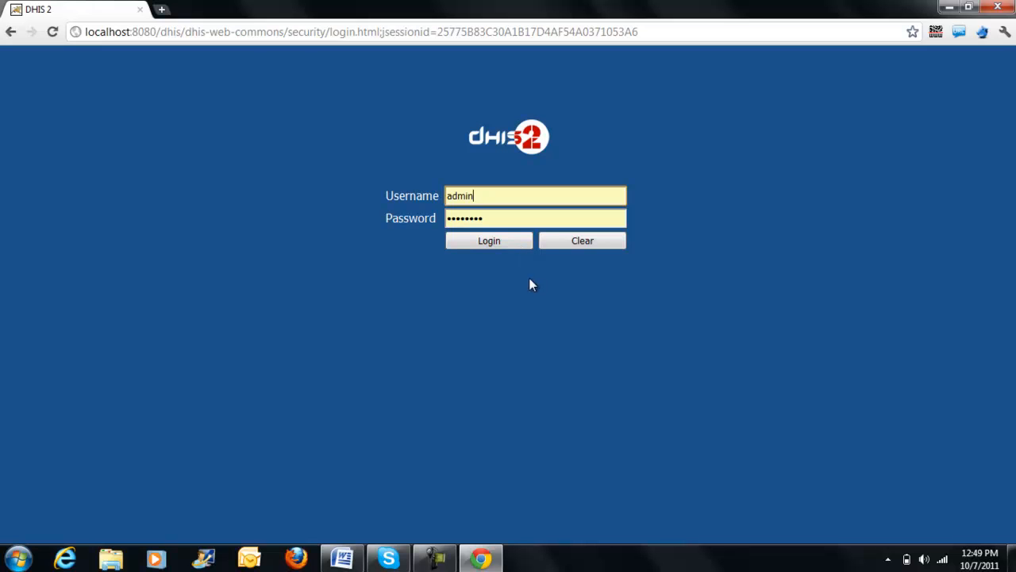
mouse_move(478, 197)
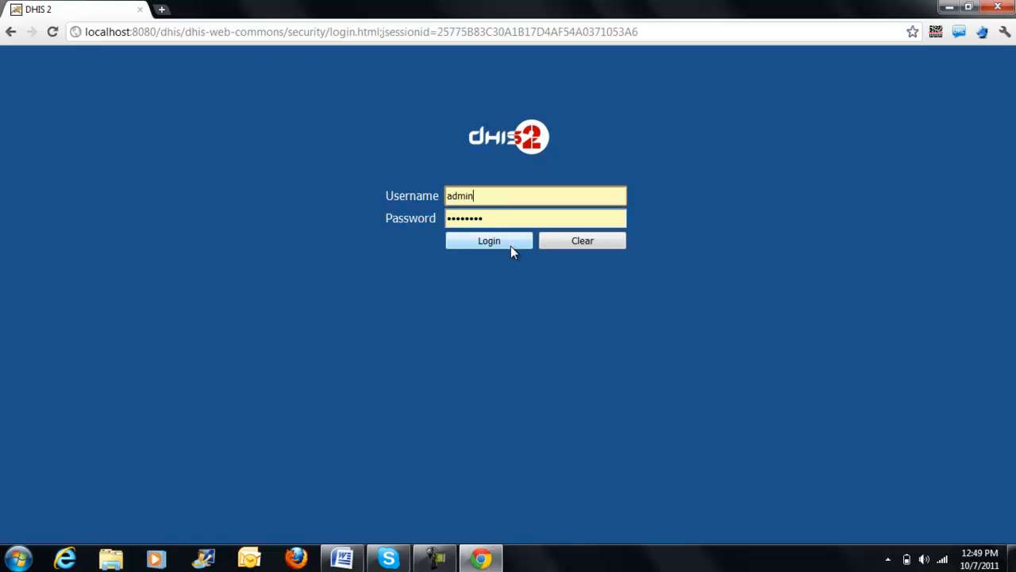
mouse_move(378, 313)
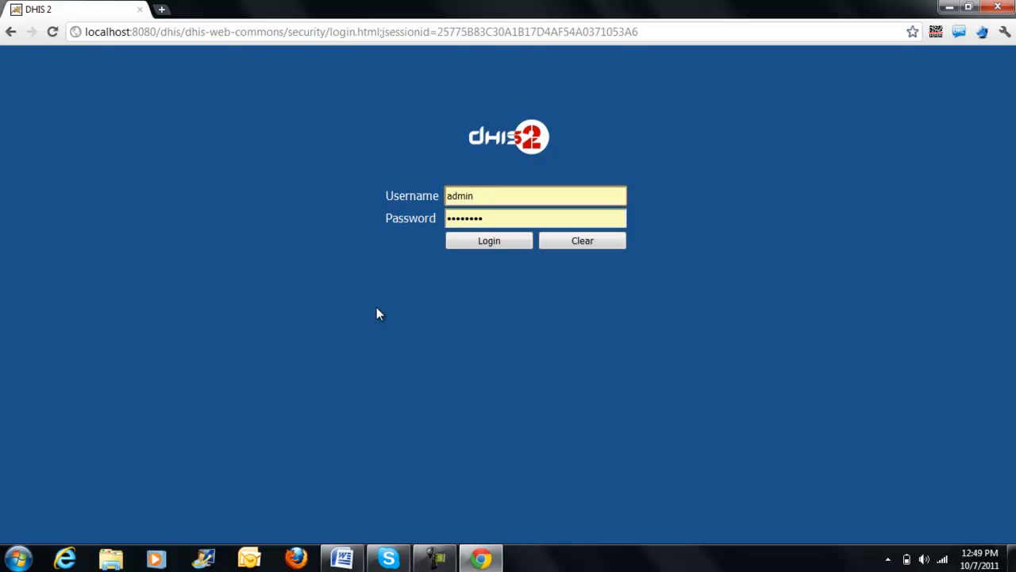
click(537, 195)
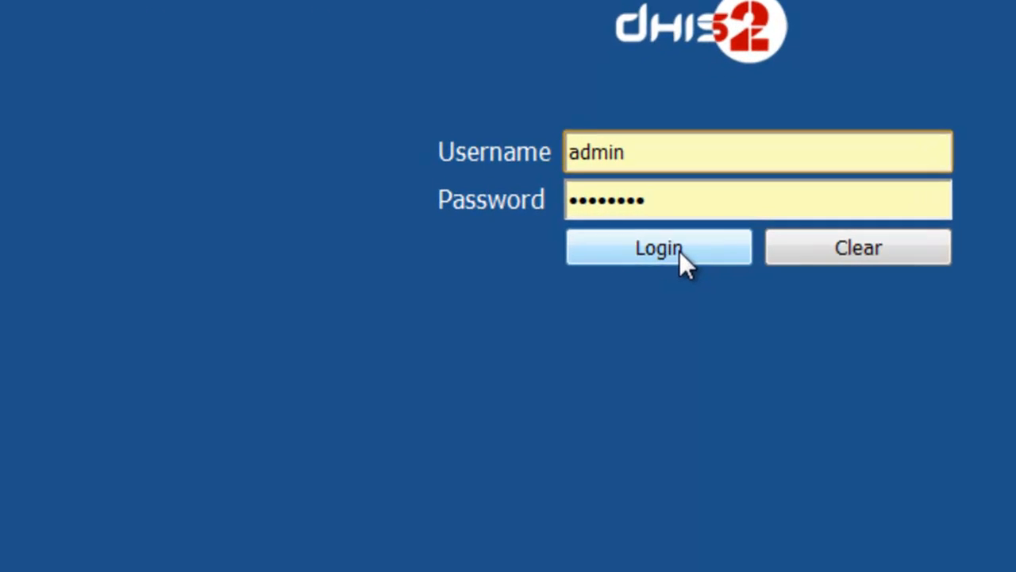
Step: Sign in as admin and proceed past the in-memory database warning to the Welcome page
click(658, 247)
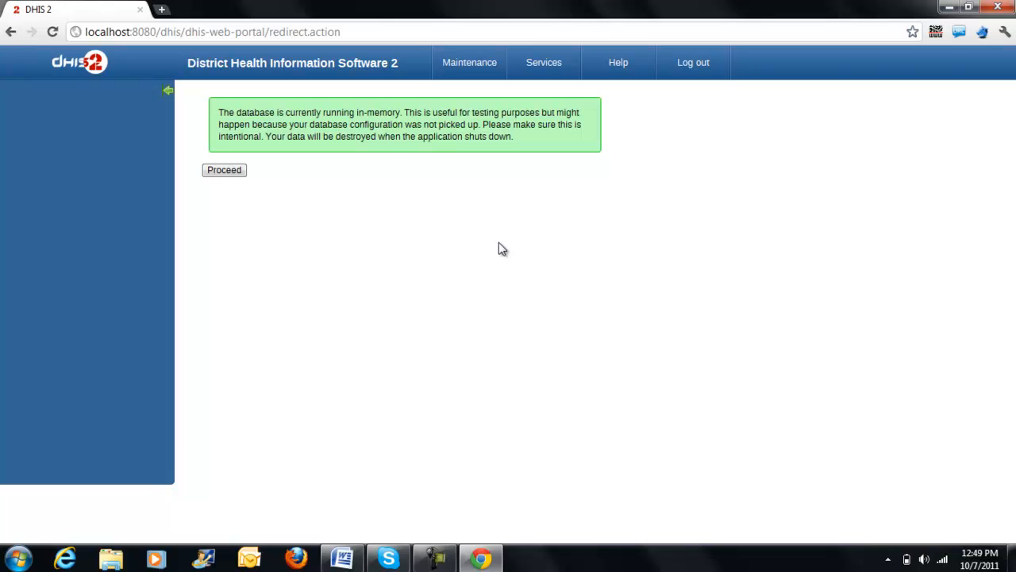
mouse_move(385, 151)
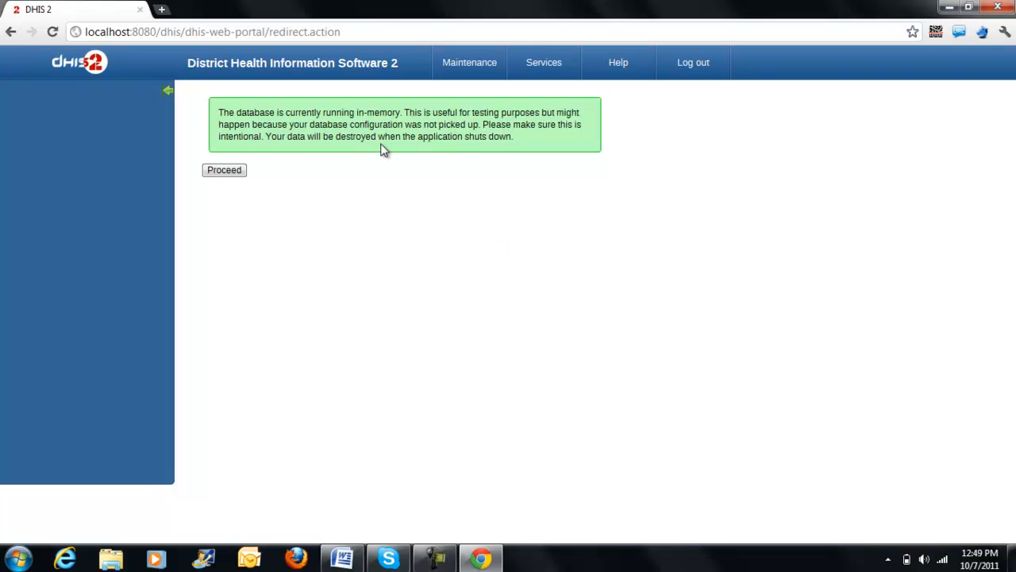
mouse_move(289, 120)
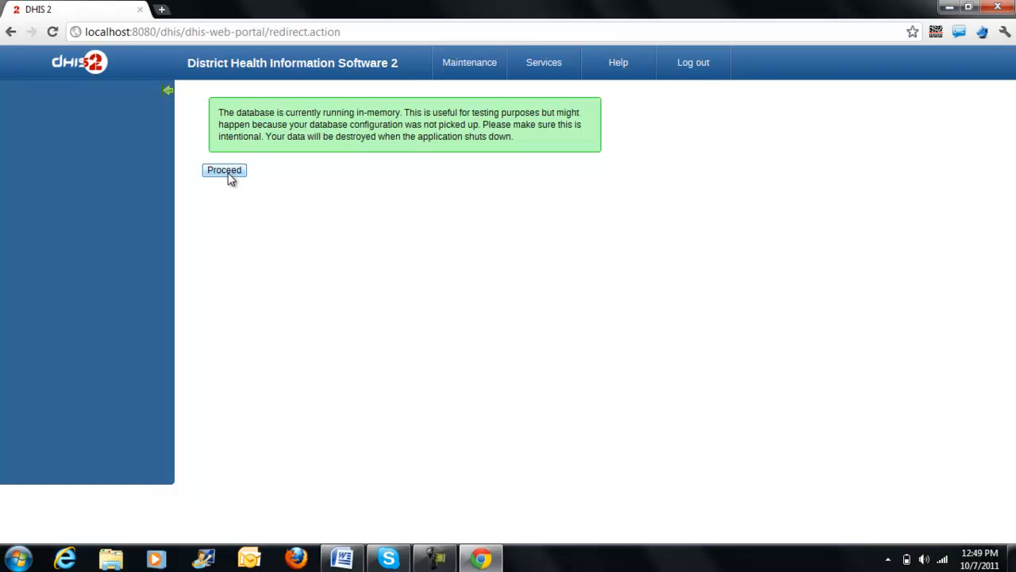
click(224, 170)
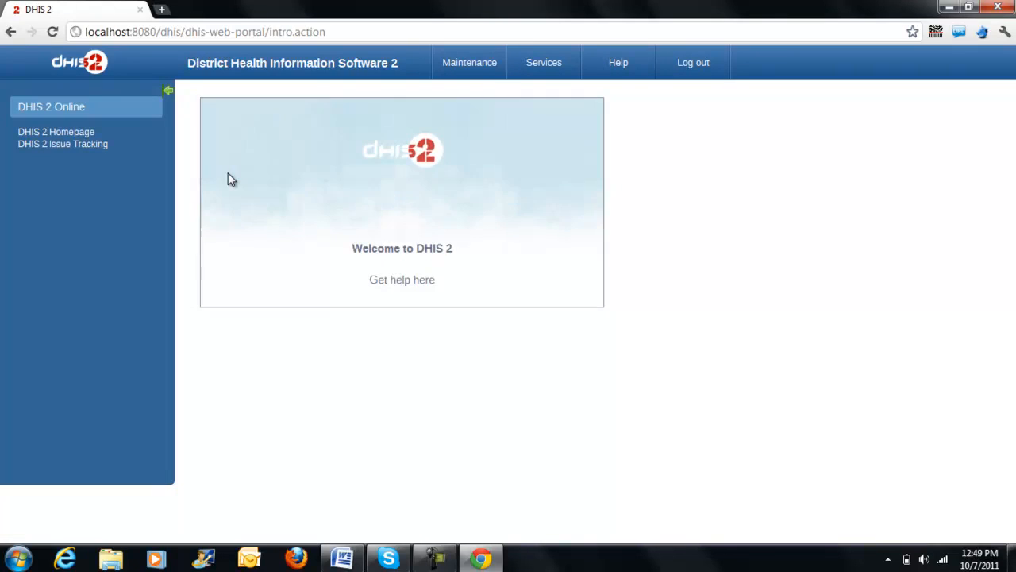